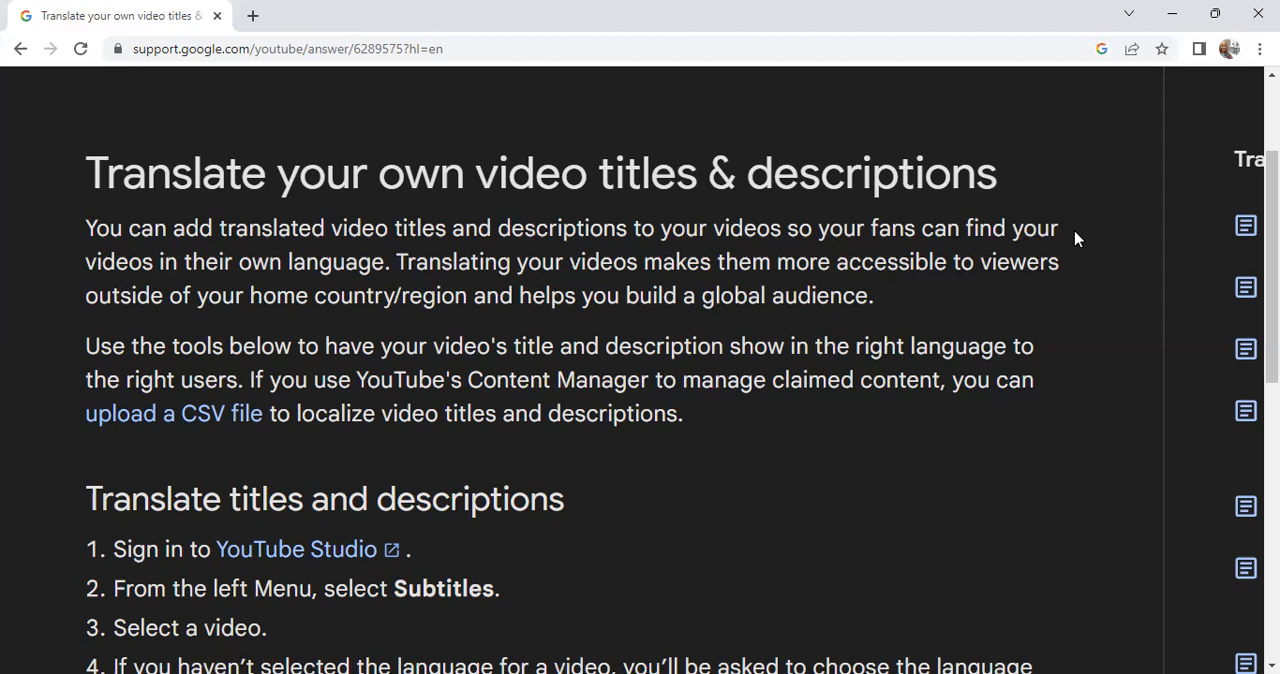
- Open the Subtitles section from the left menu to list the channel's videos
scroll("down", 3)
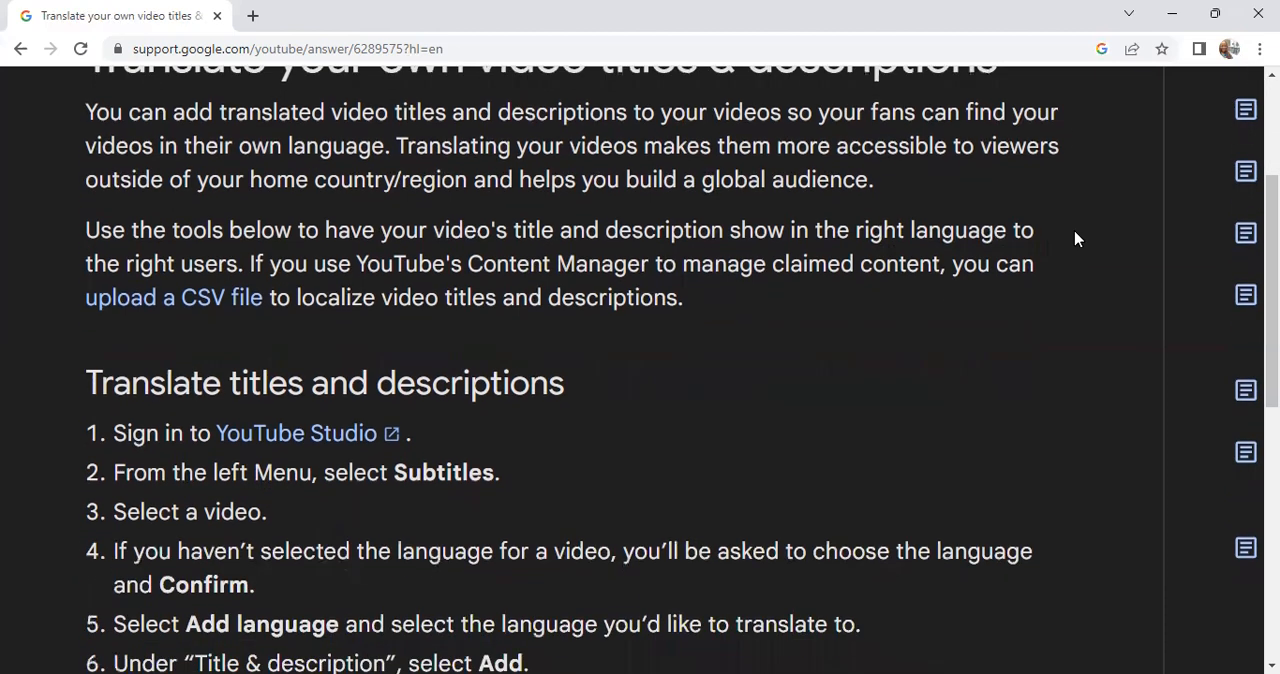
scroll("down", 3)
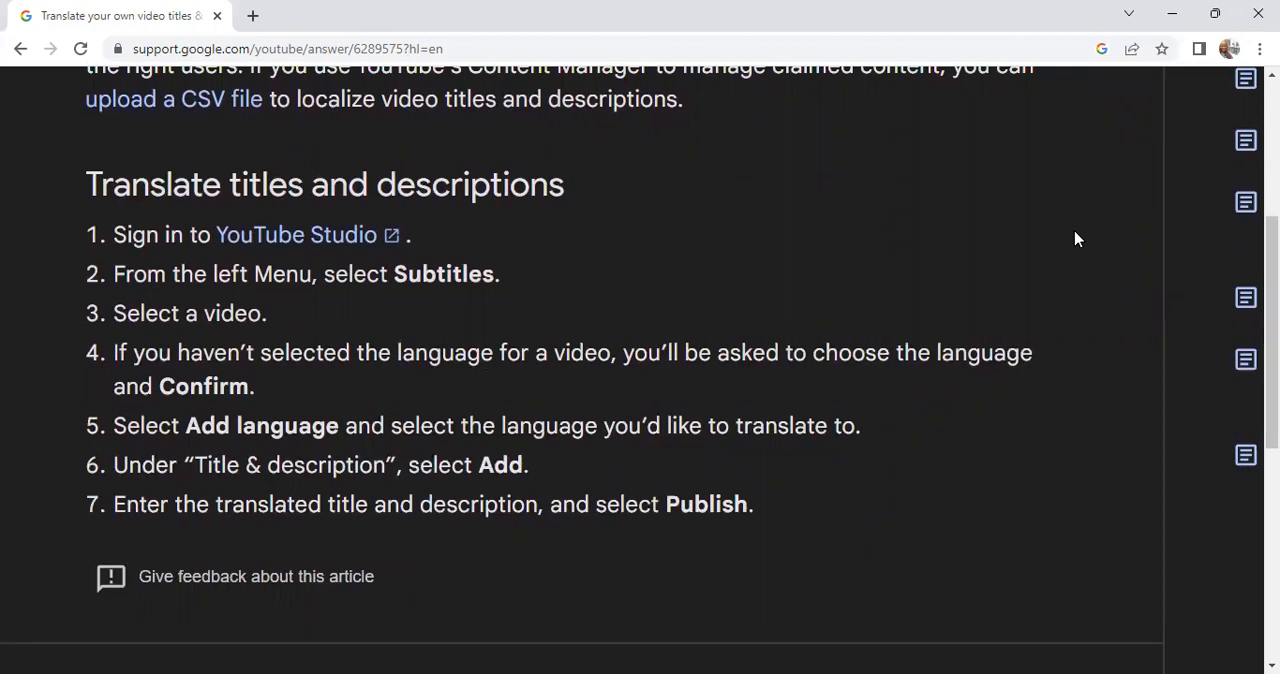
scroll("down", 3)
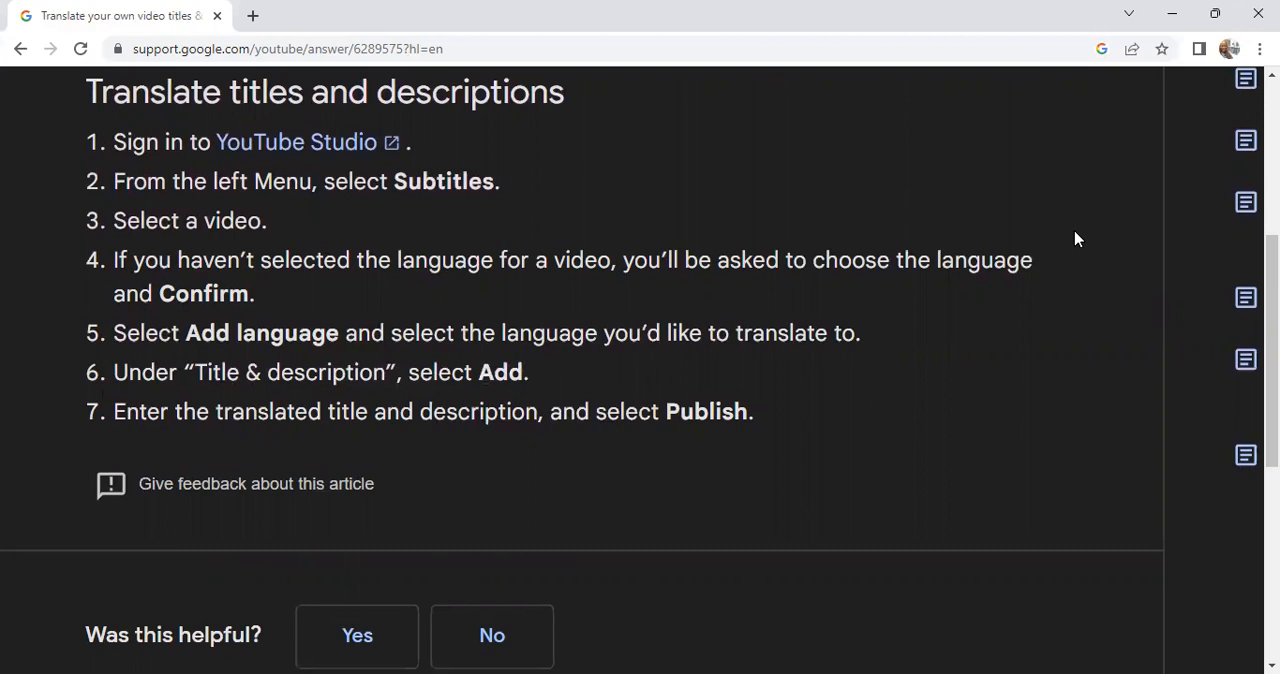
scroll("up", 3)
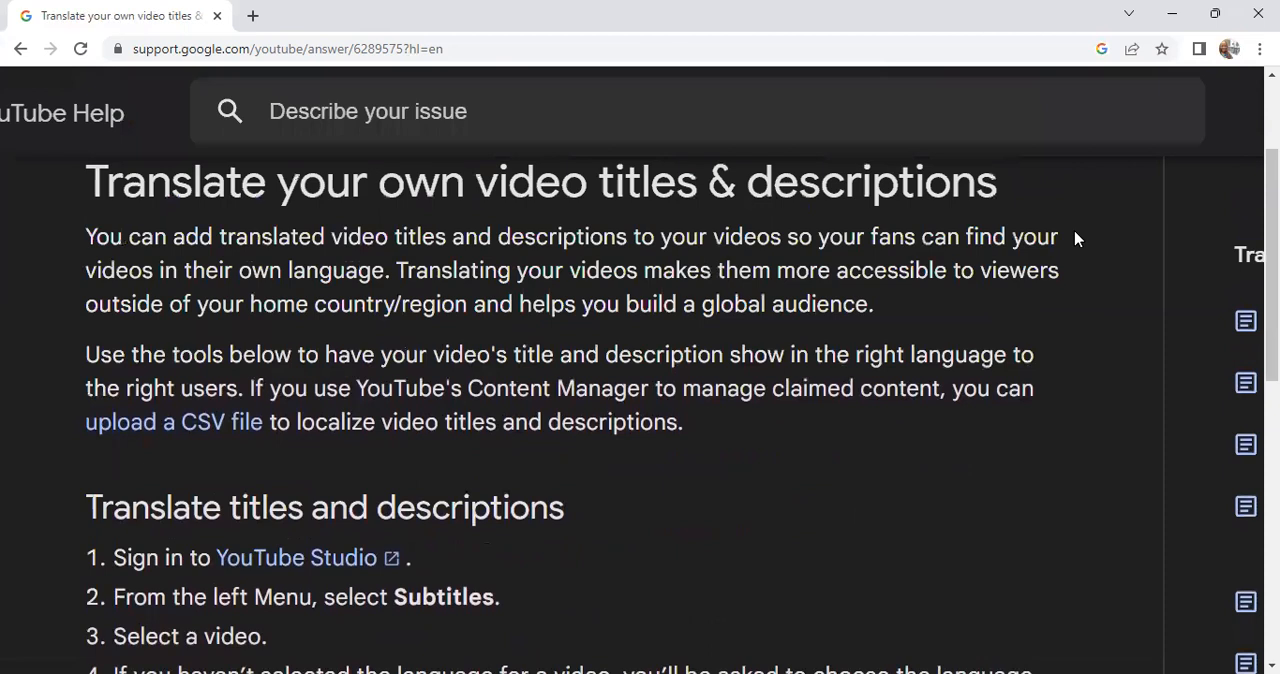
scroll("up", 3)
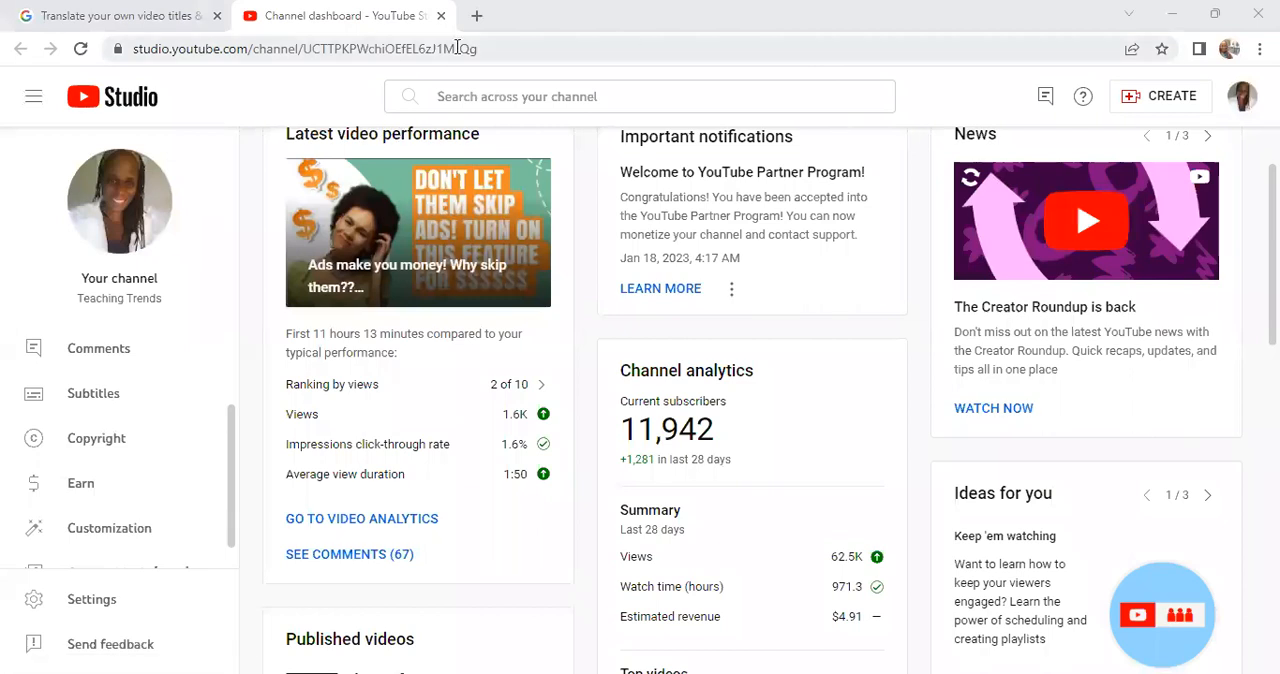
mouse_move(733, 318)
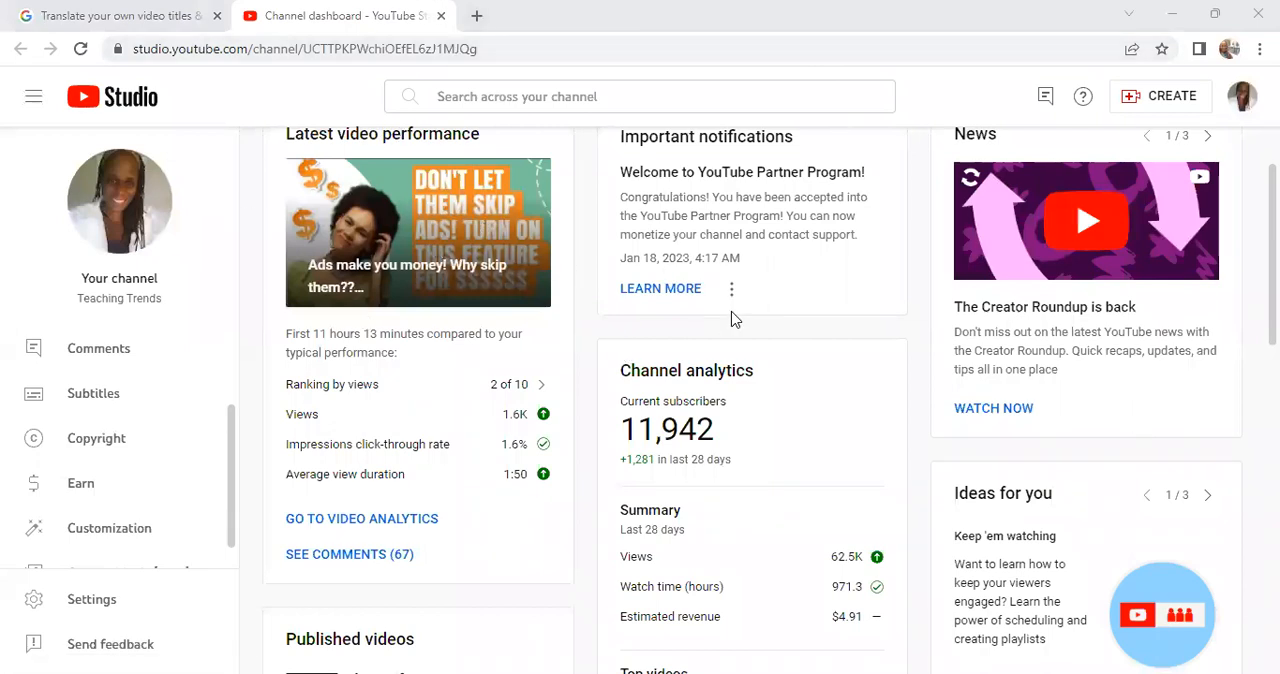
mouse_move(720, 258)
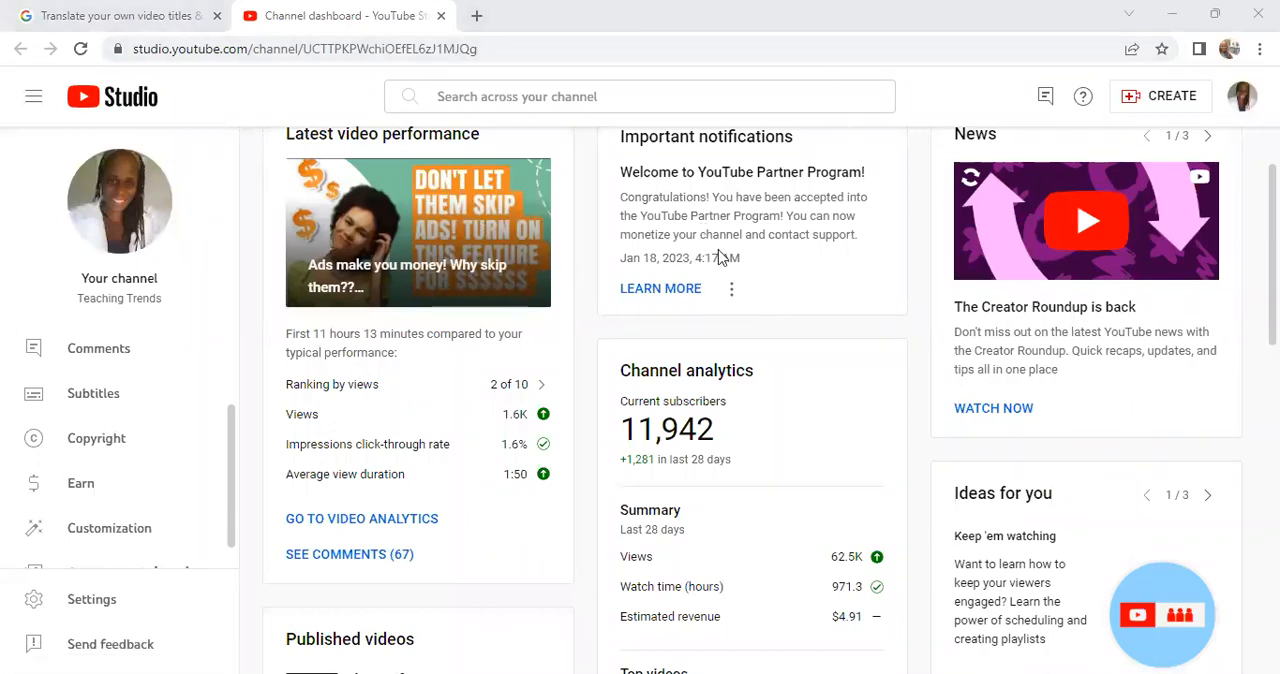
left_click(93, 393)
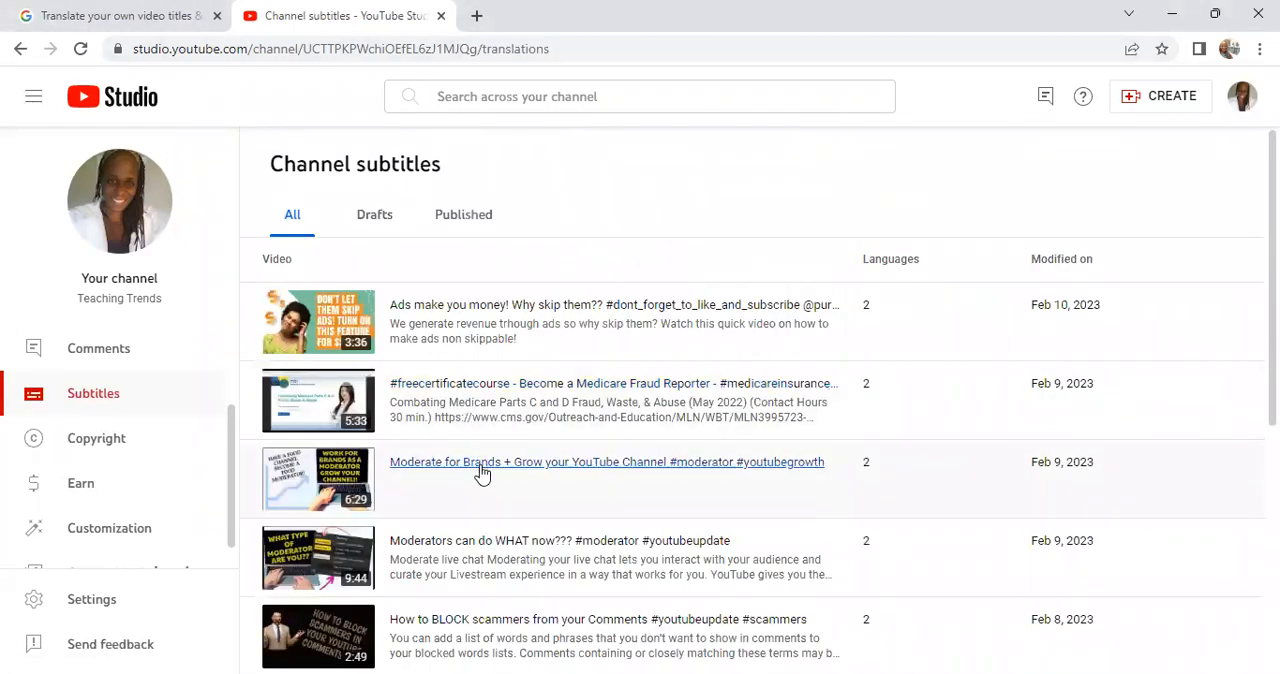
- Add Arabic as a new language for the Moderate for Brands video
left_click(606, 461)
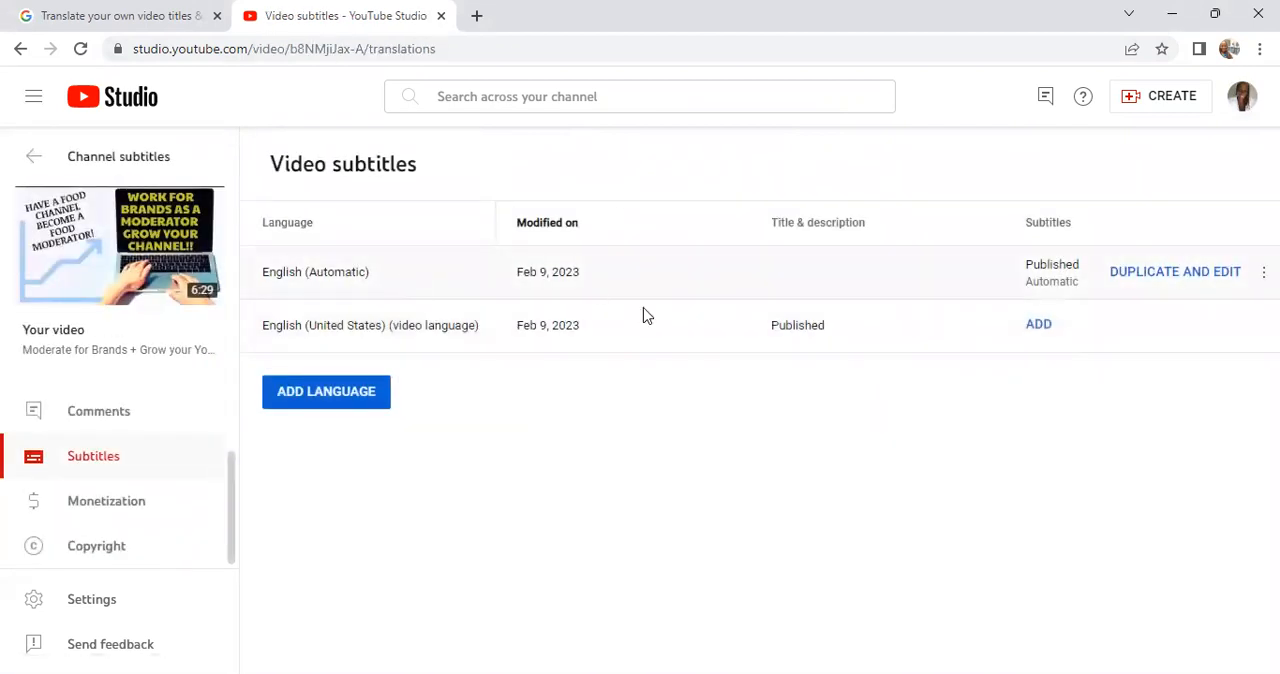
mouse_move(758, 454)
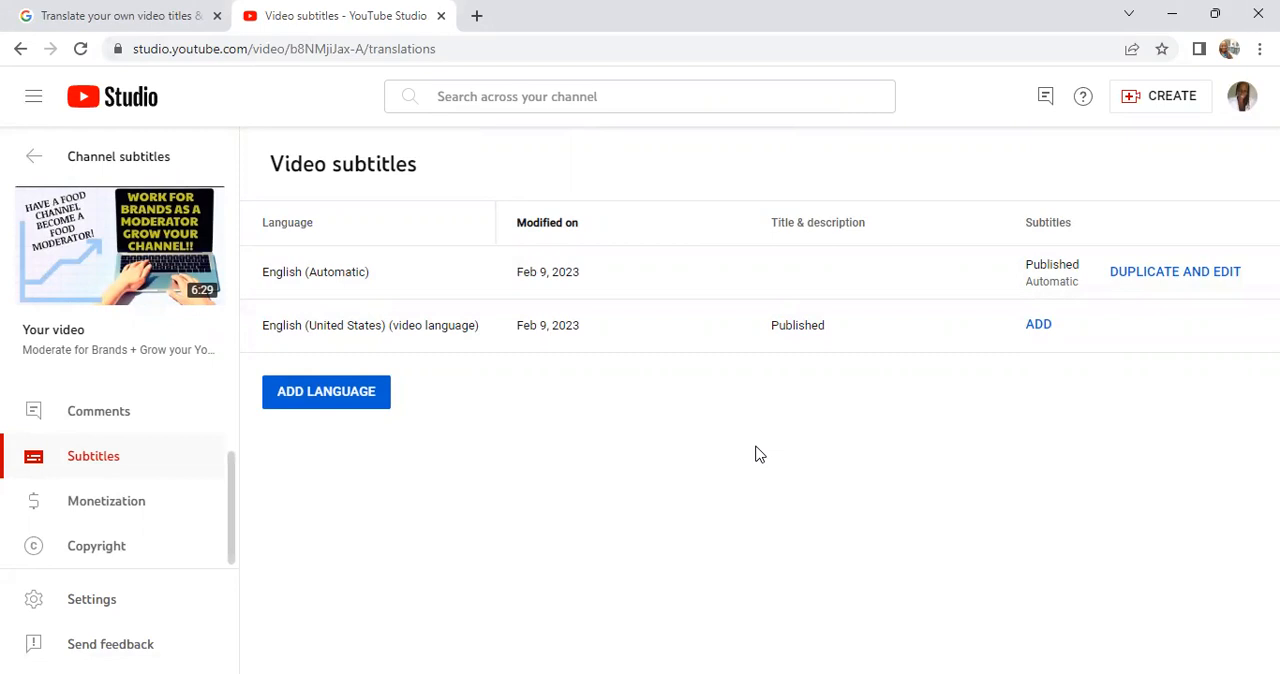
mouse_move(326, 391)
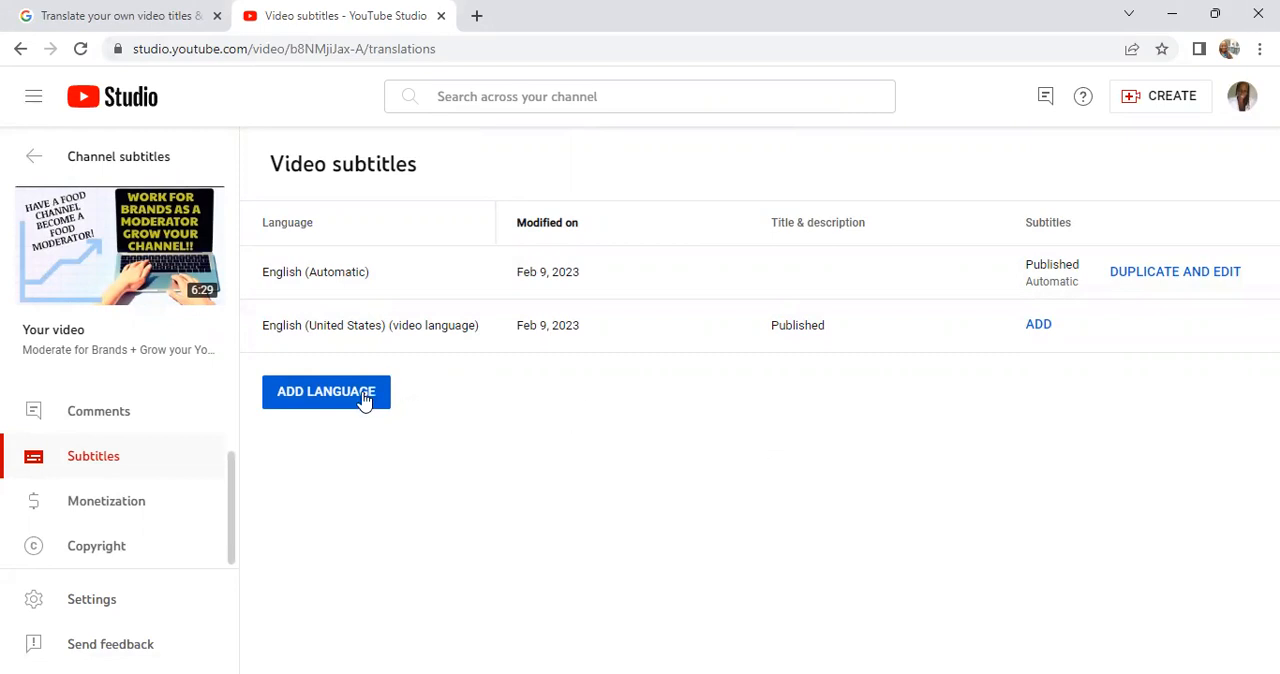
left_click(326, 391)
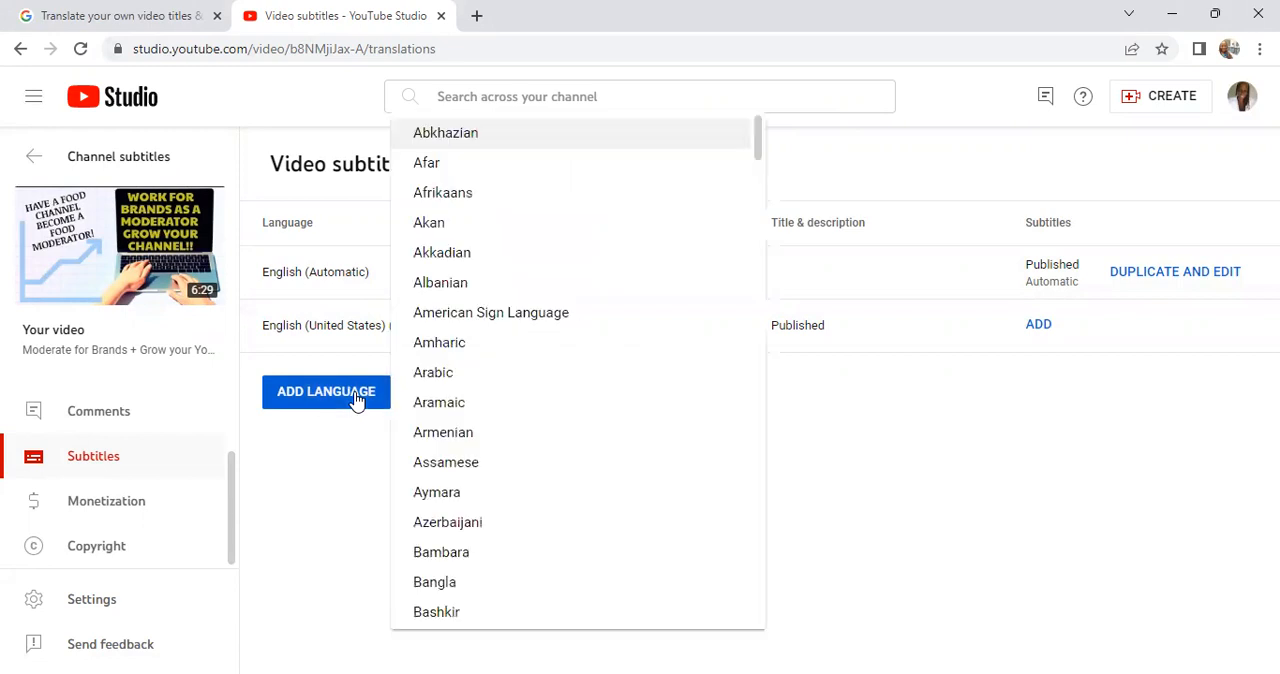
mouse_move(433, 380)
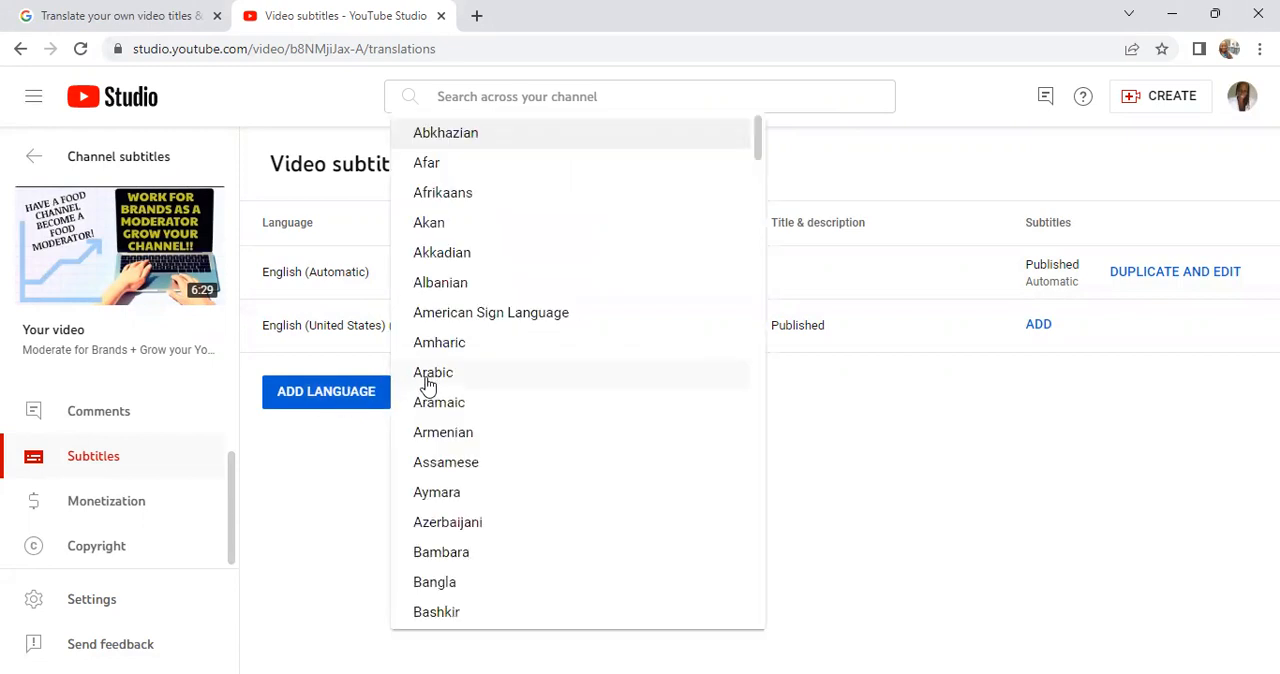
left_click(433, 372)
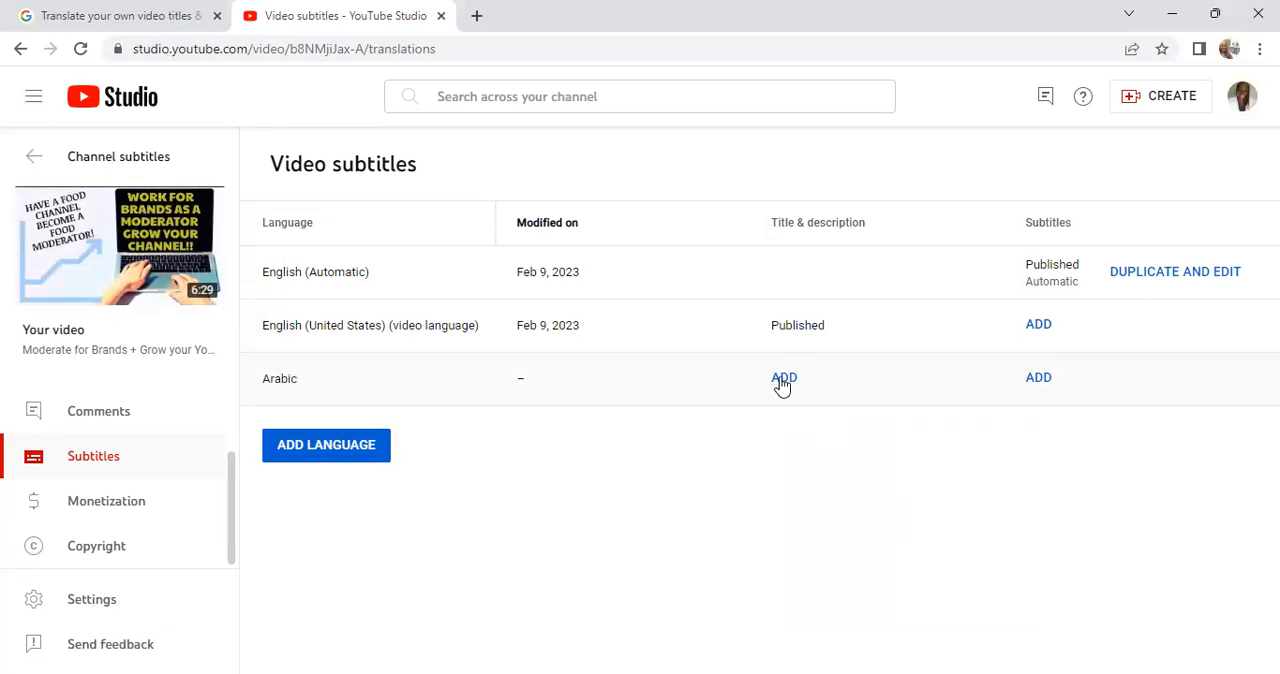
- Start adding the Arabic title and description, focusing the Arabic title box
left_click(784, 377)
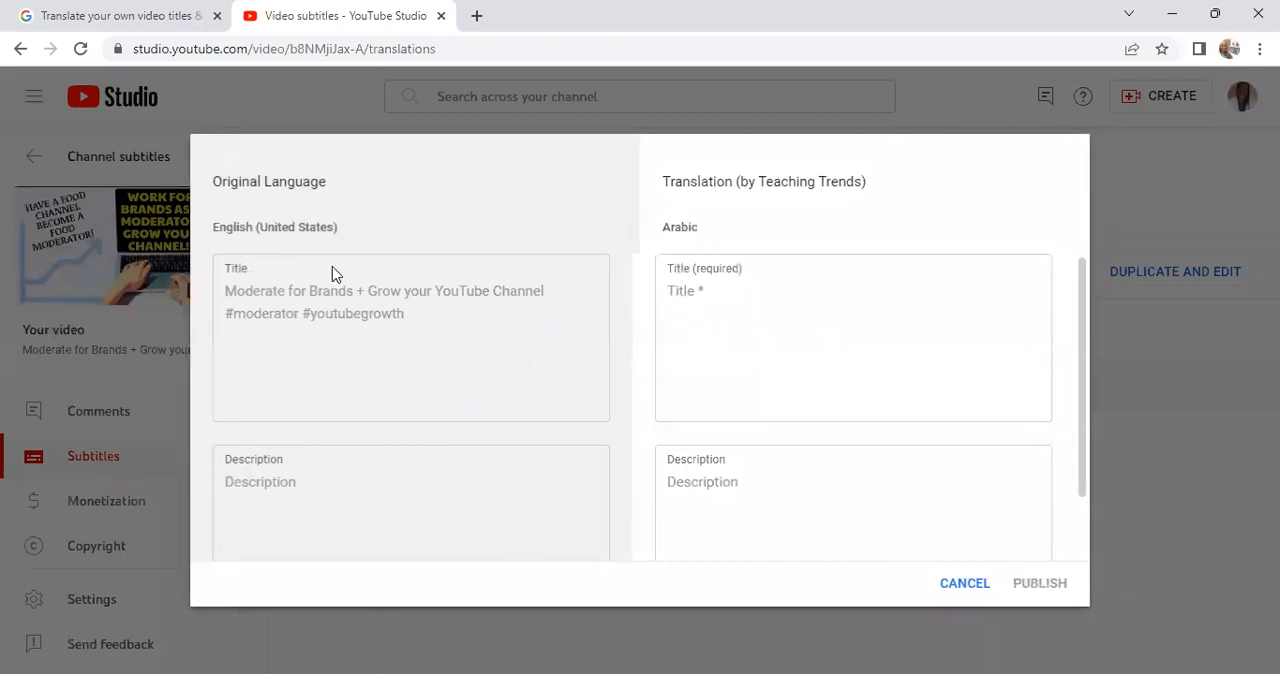
left_click(852, 337)
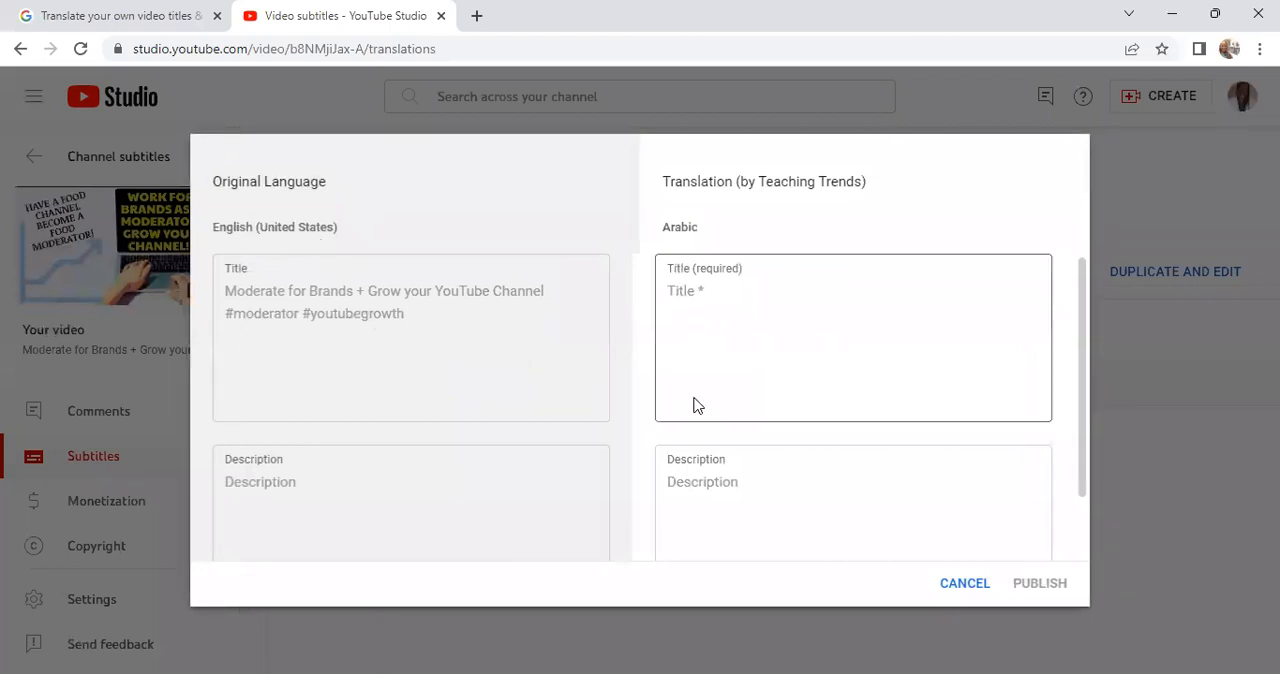
left_click(853, 500)
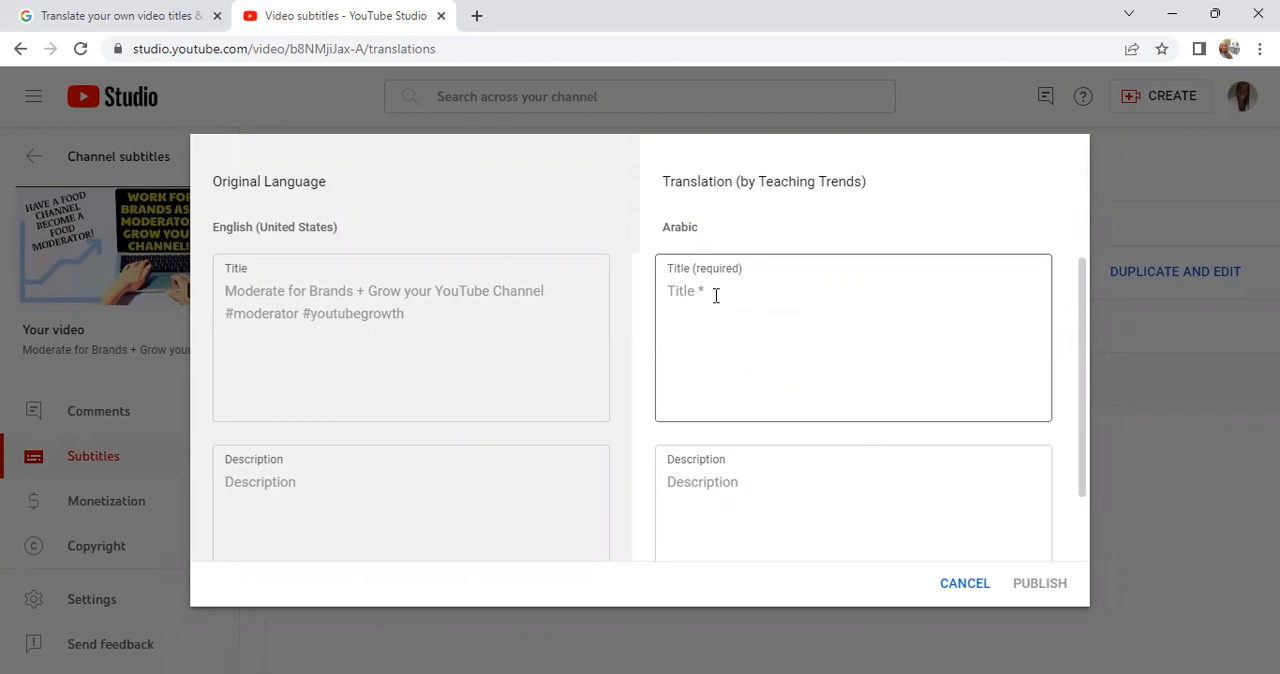
left_click(850, 337)
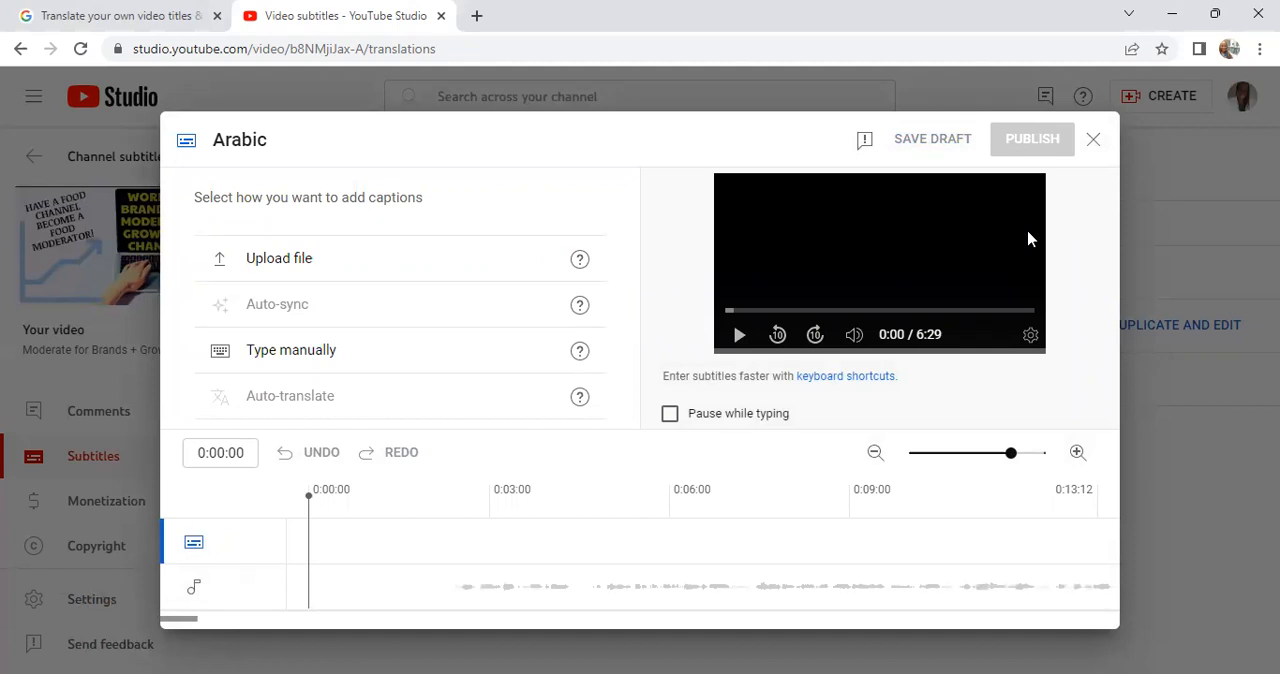
- Close the Arabic subtitle editor and zoom in to read the language counts
left_click(1093, 139)
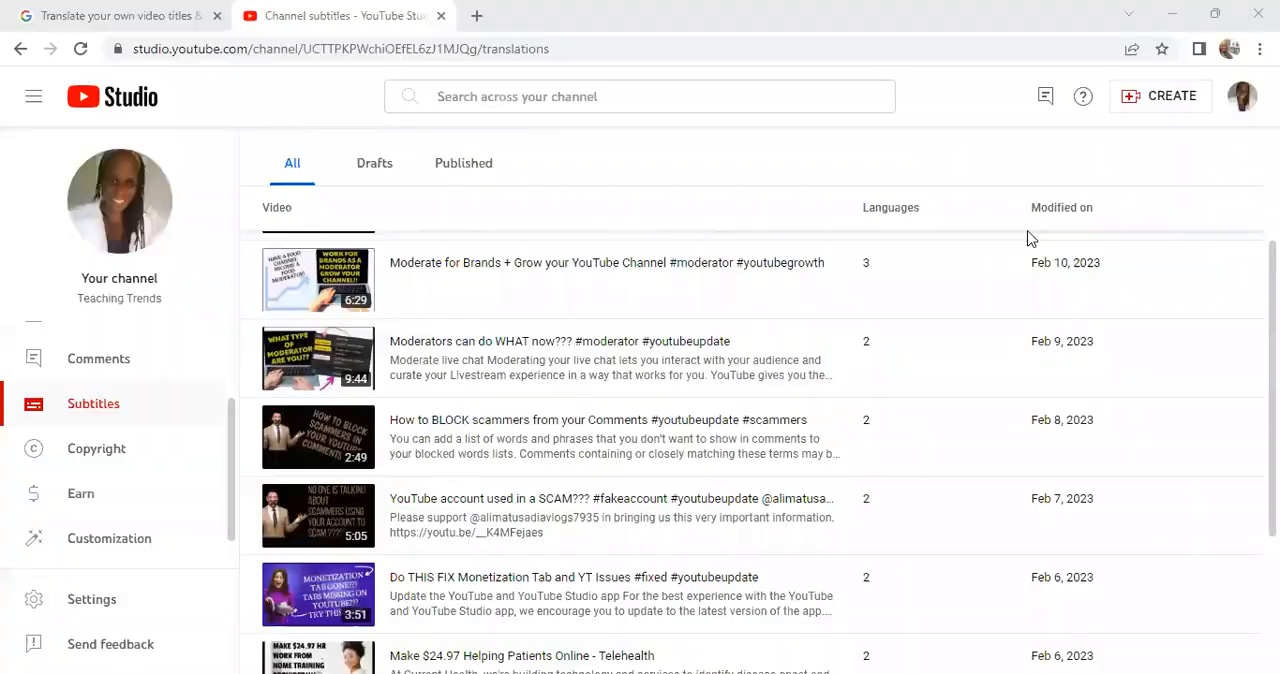
mouse_move(875, 98)
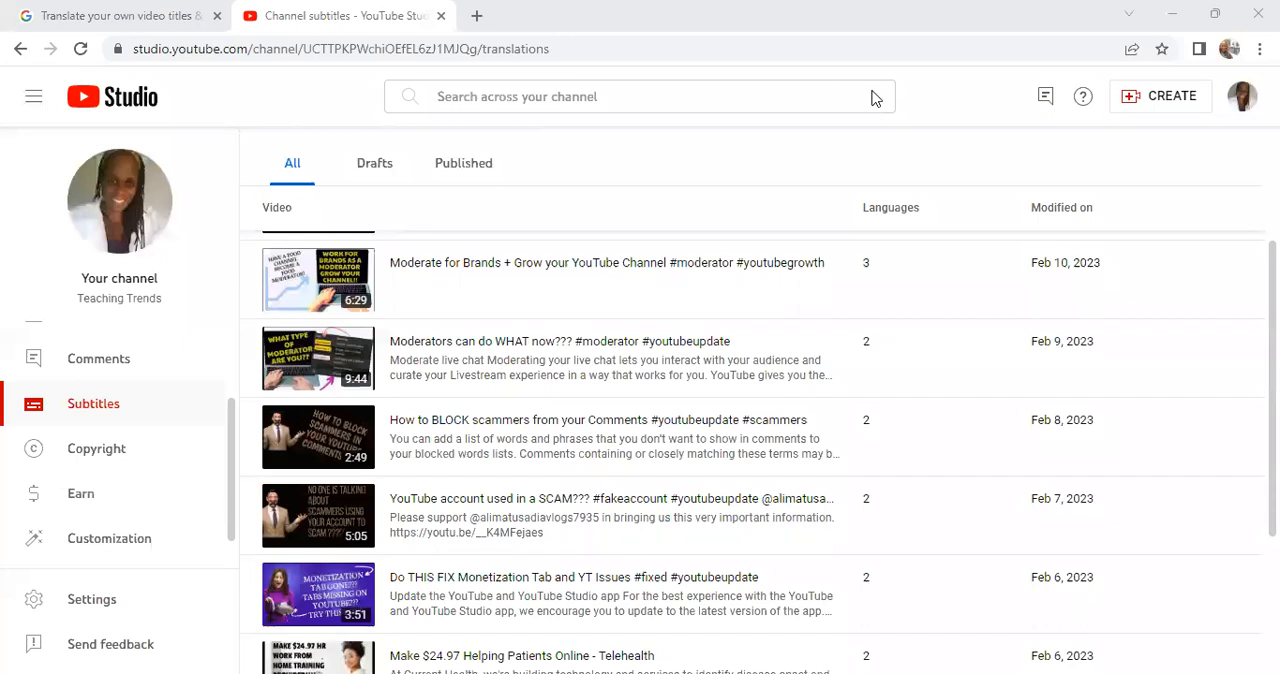
key("ctrl+plus")
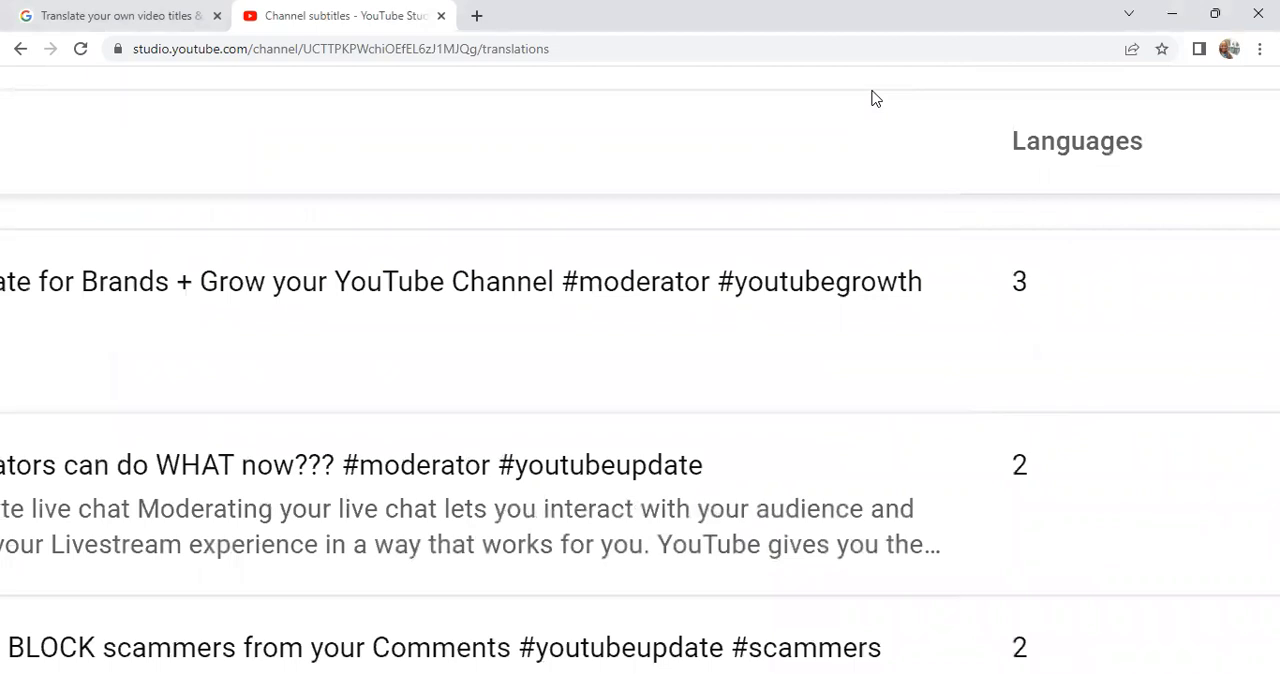
scroll("left", 3)
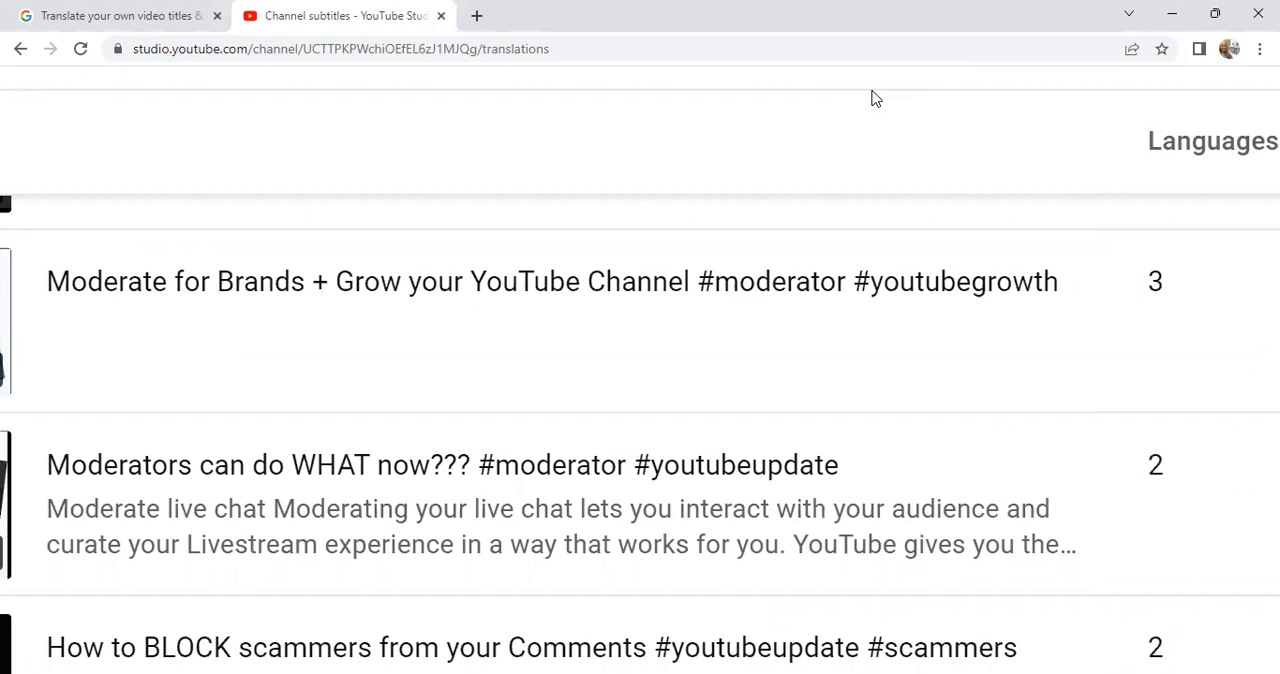
scroll("up", 3)
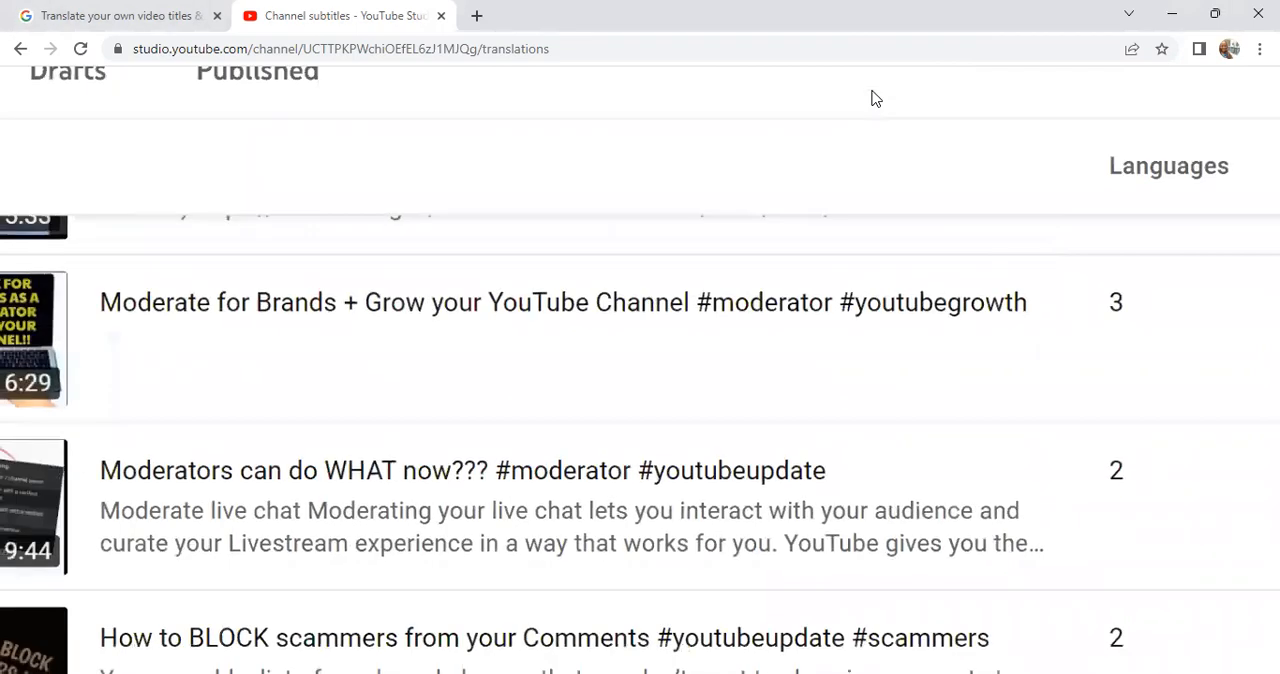
scroll("up", 3)
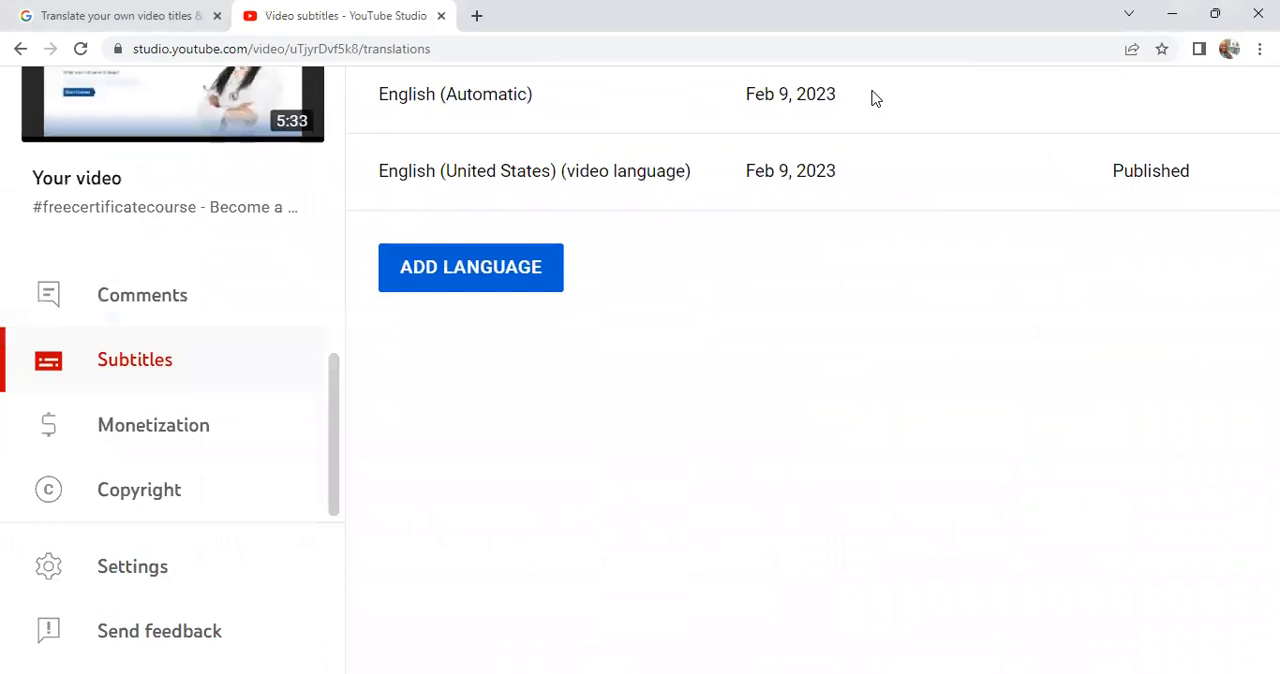
- Scroll up the free certificate course video's subtitles page to view its English tracks
scroll("up", 3)
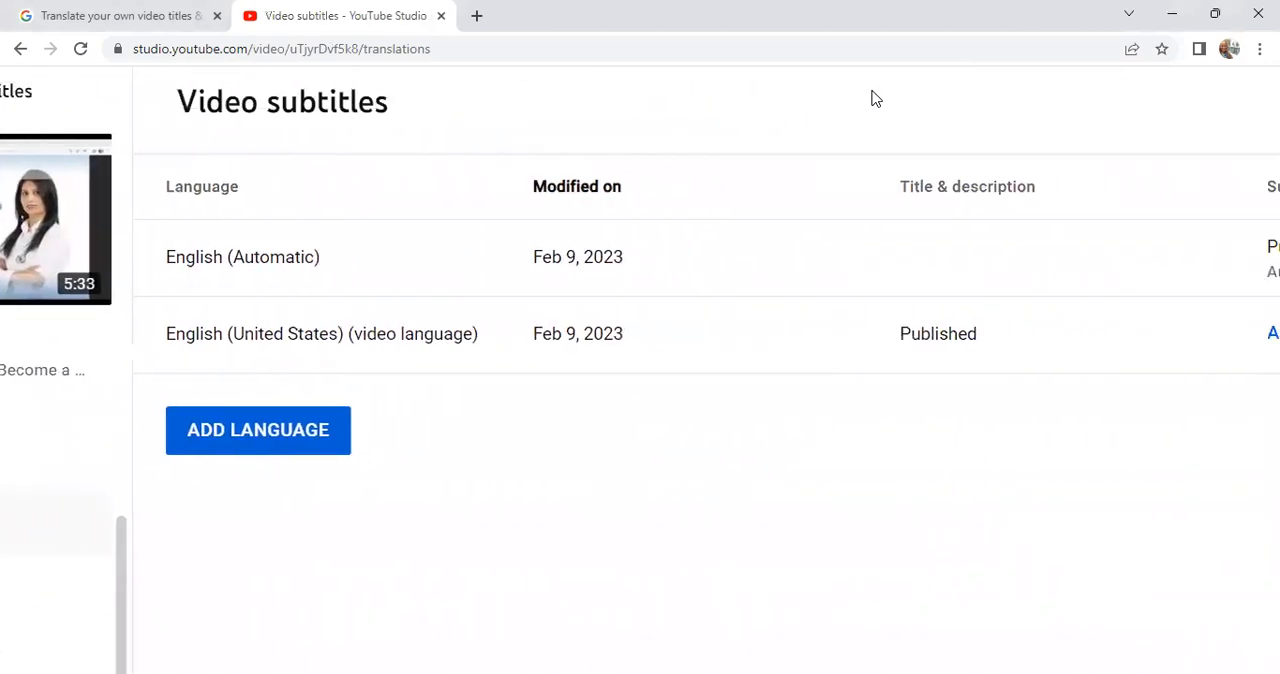